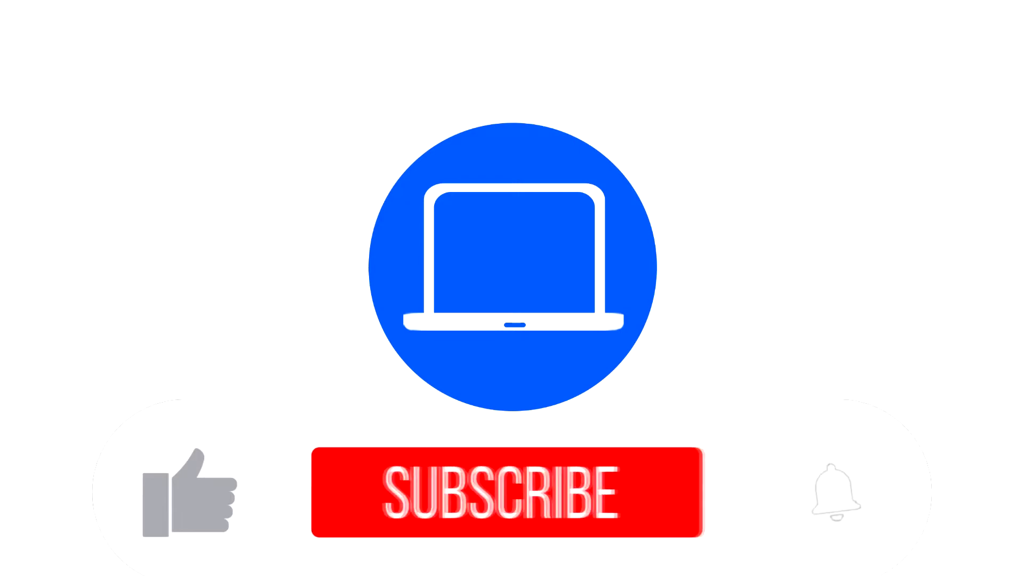
left_click(511, 493)
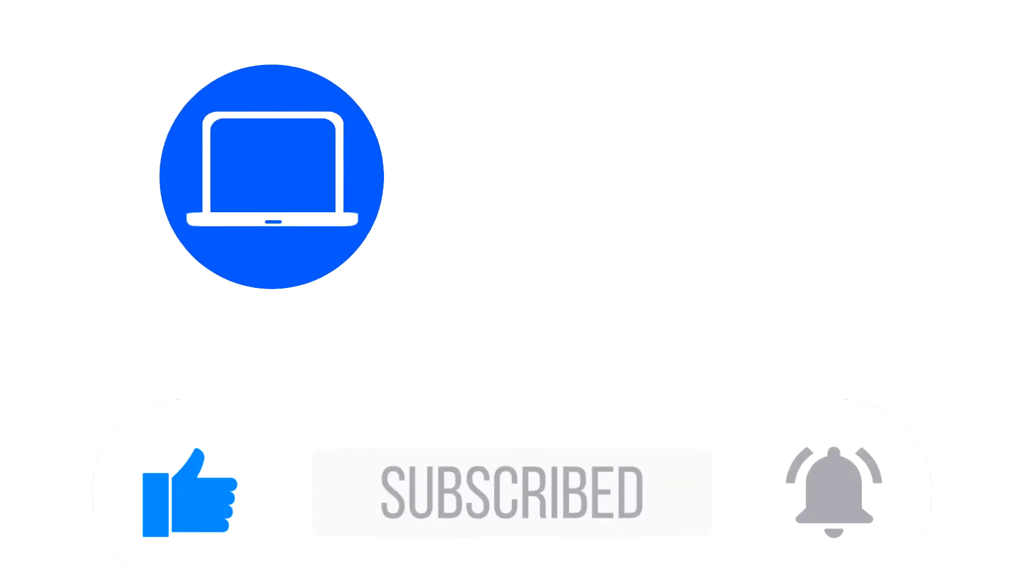